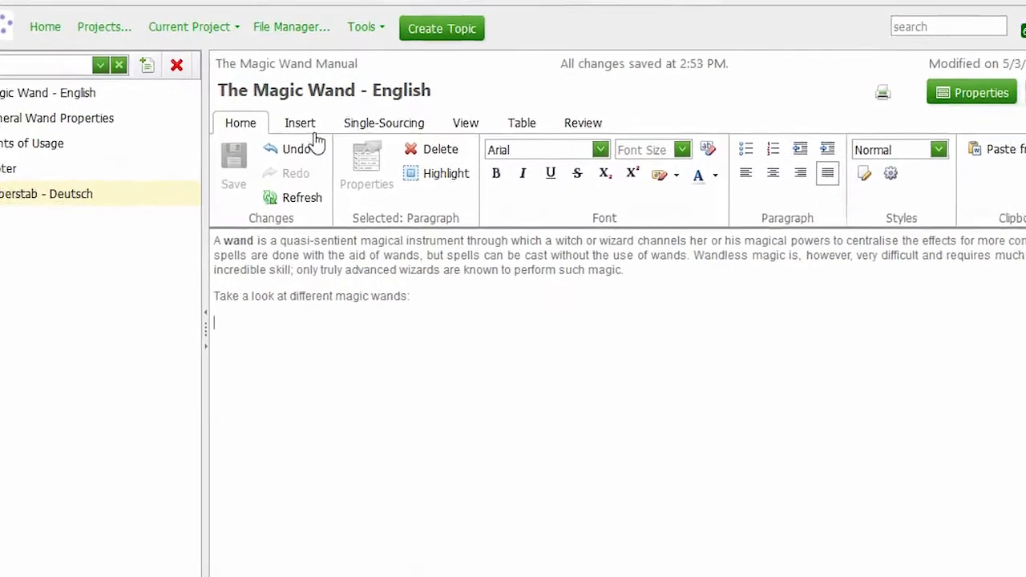
# Step: Open the Insert Image dialog for The Magic Wand - English topic, uploading to storage
pyautogui.click(300, 122)
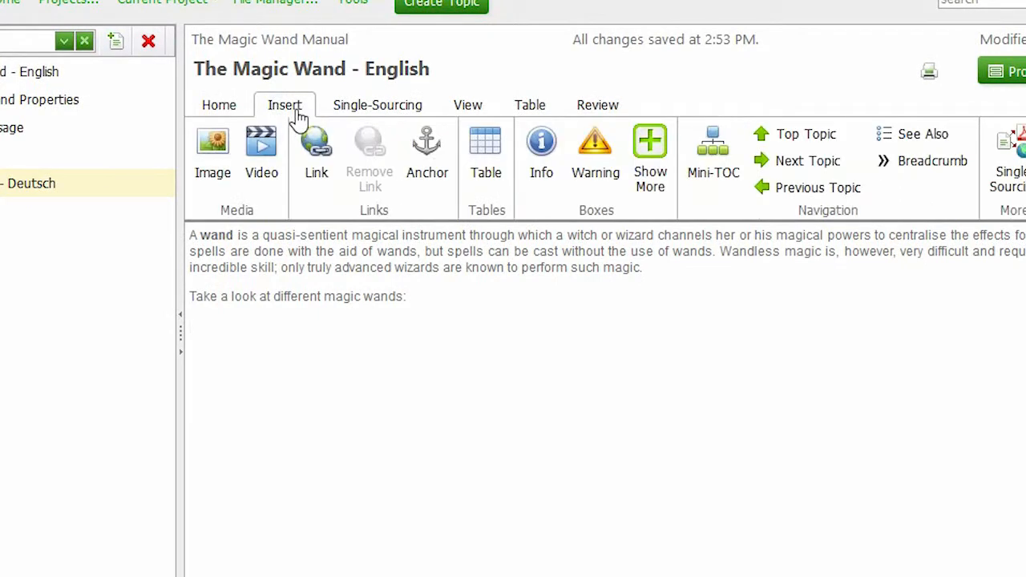
pyautogui.click(212, 152)
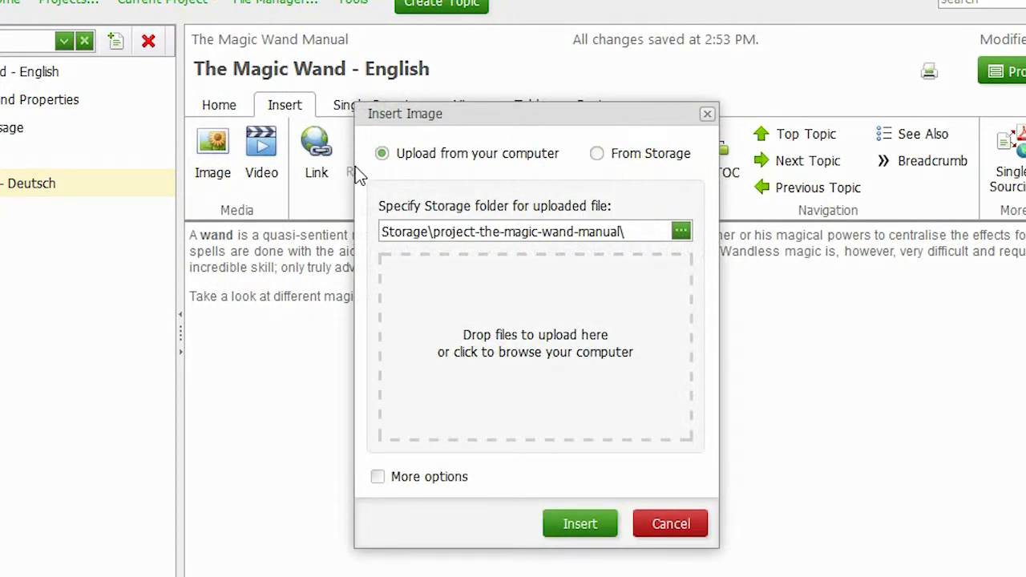
pyautogui.moveTo(433, 146)
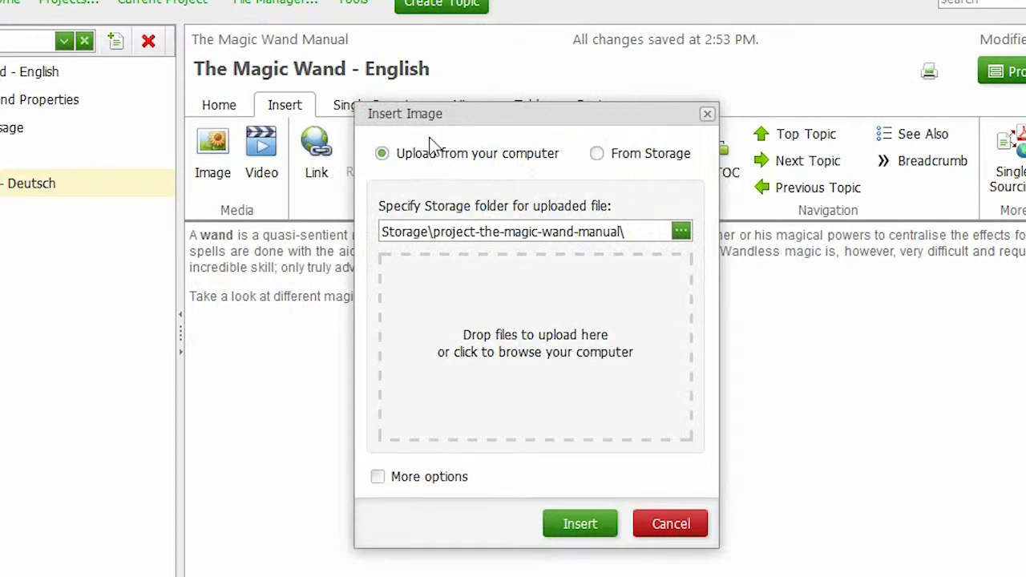
pyautogui.moveTo(547, 189)
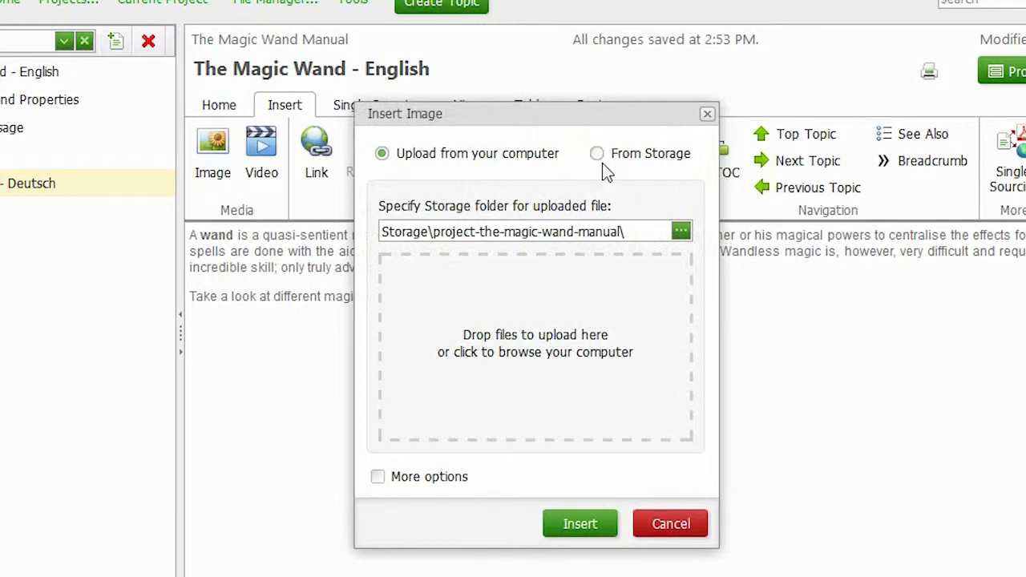
pyautogui.moveTo(447, 171)
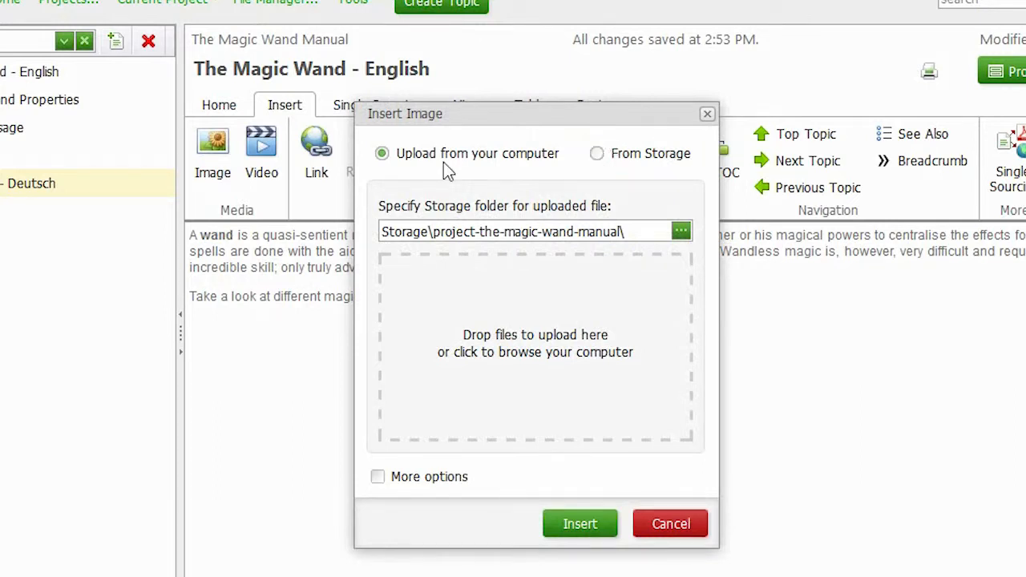
pyautogui.moveTo(459, 220)
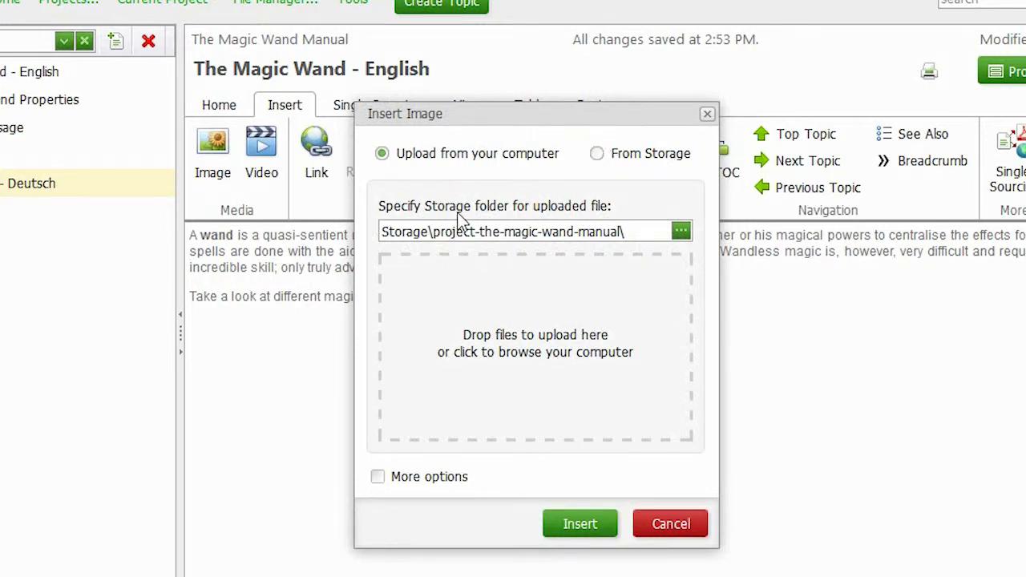
pyautogui.moveTo(601, 221)
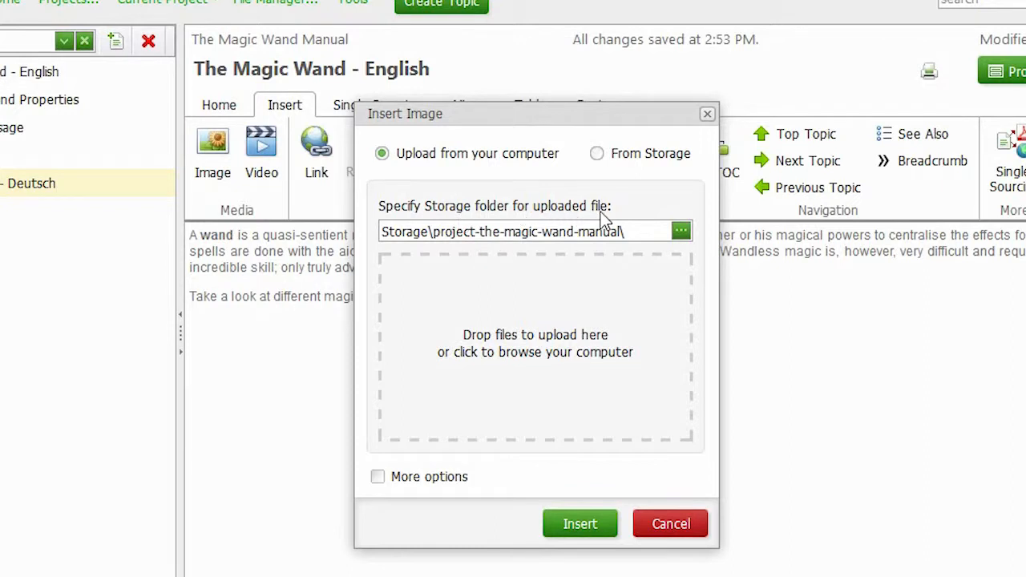
pyautogui.moveTo(603, 223)
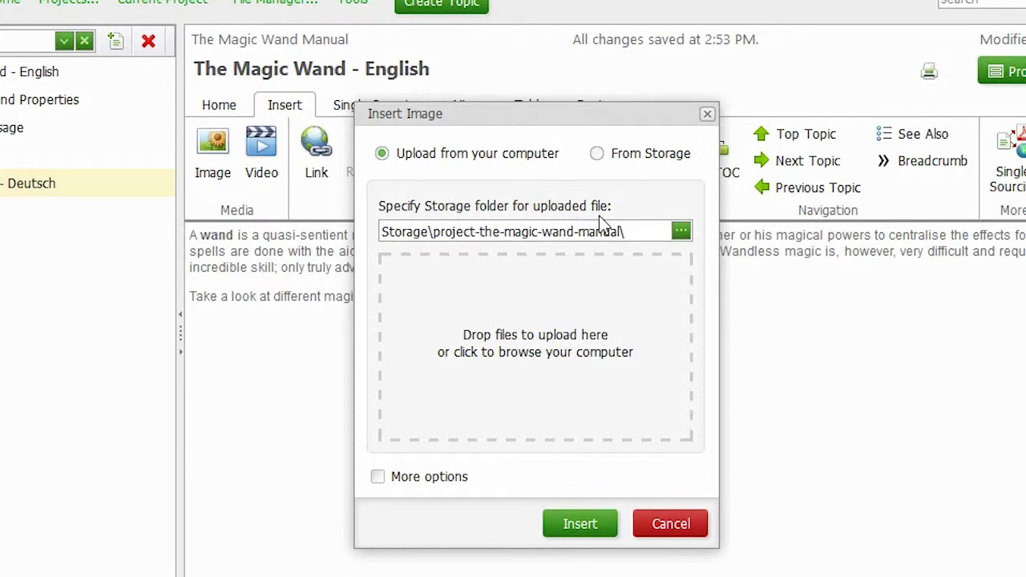
pyautogui.tripleClick(522, 231)
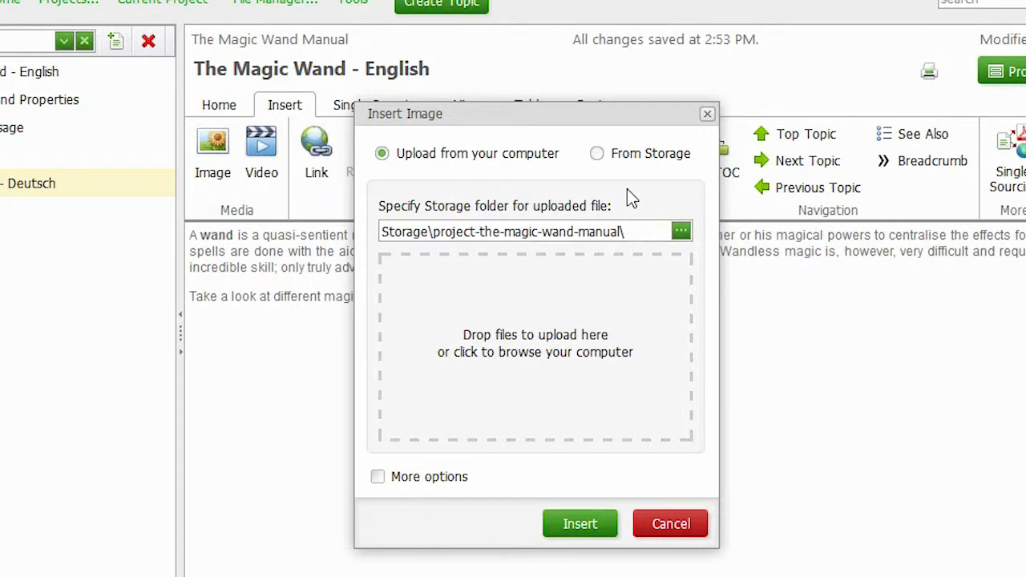
pyautogui.moveTo(641, 353)
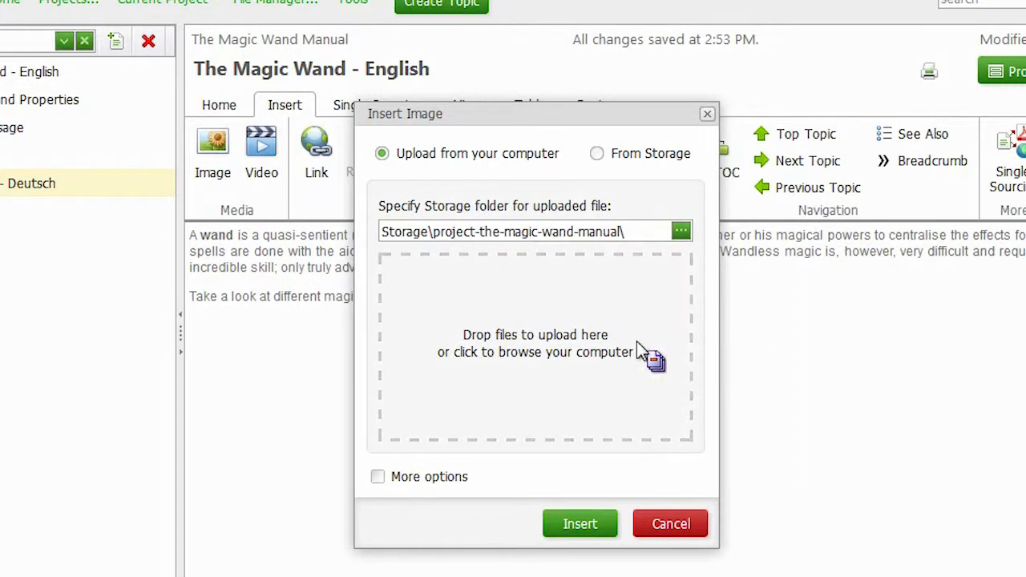
# Step: Insert the stored wands image with margins 10 and alt text 'wands'
pyautogui.click(597, 154)
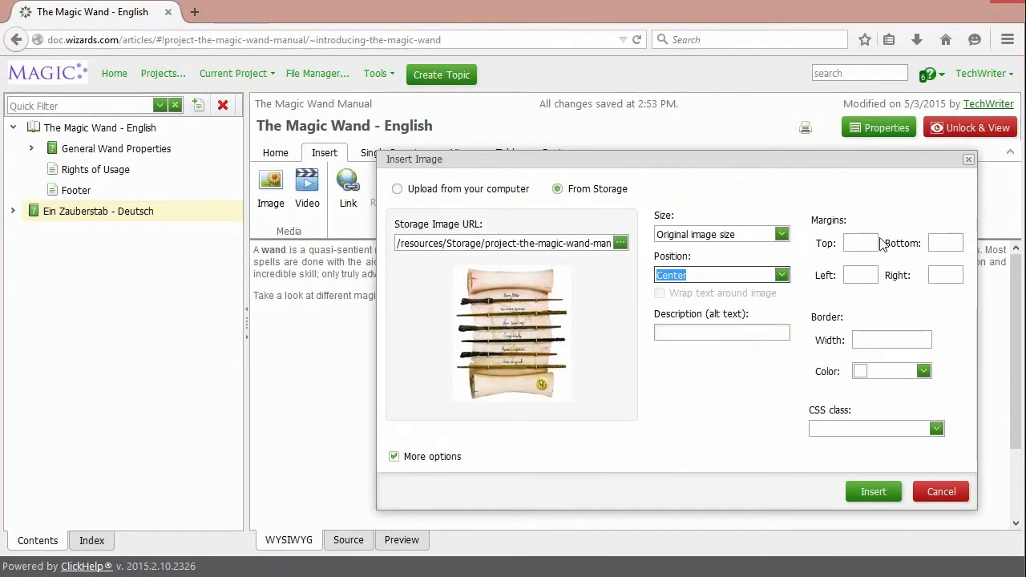
pyautogui.write('10')
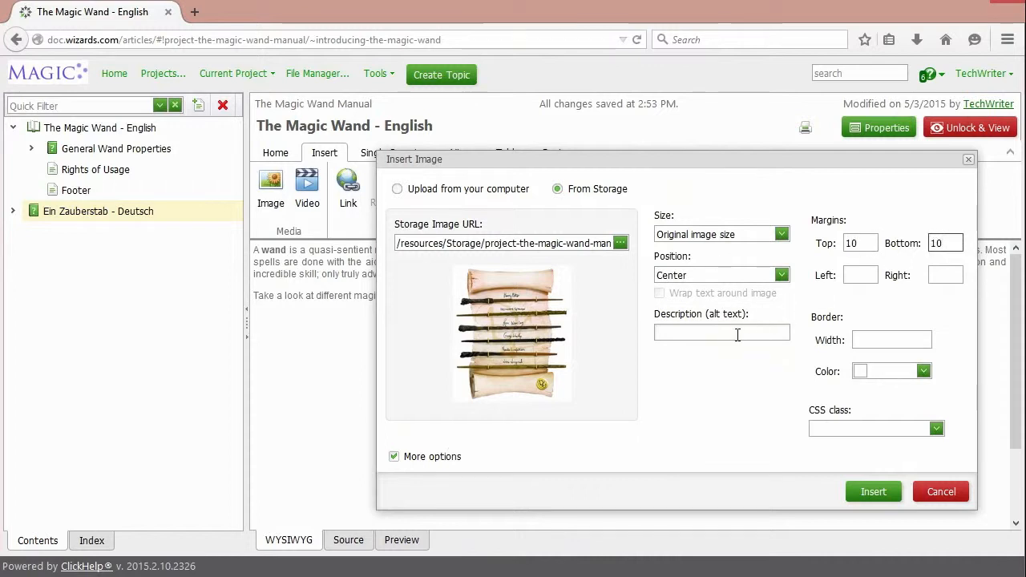
pyautogui.write('wands')
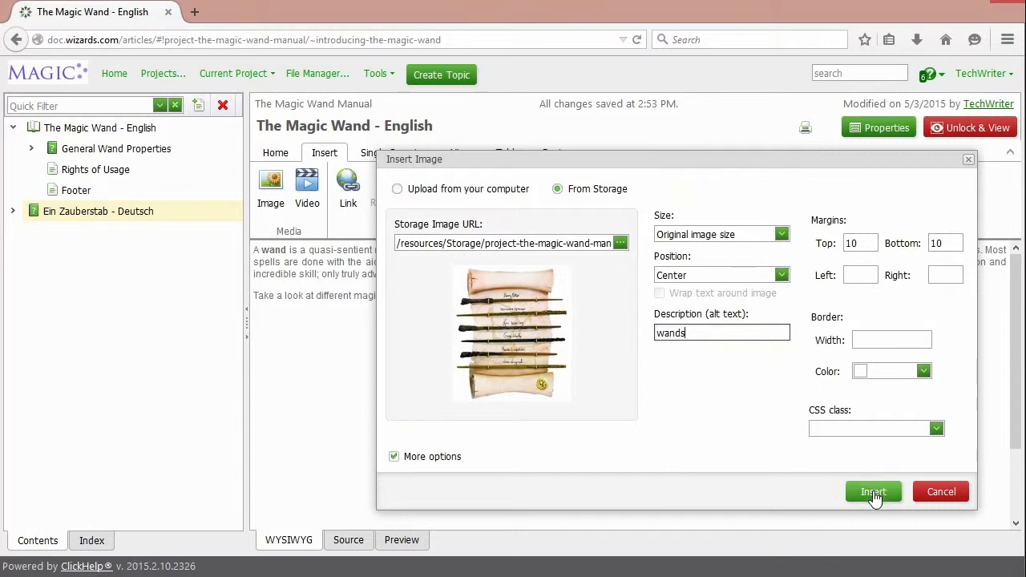
pyautogui.click(873, 491)
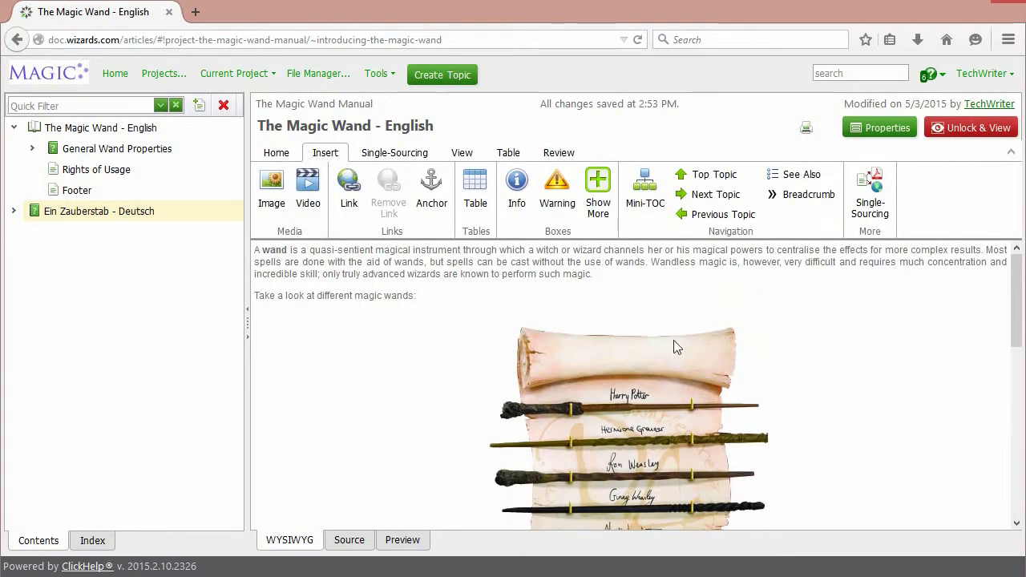
pyautogui.moveTo(640, 420)
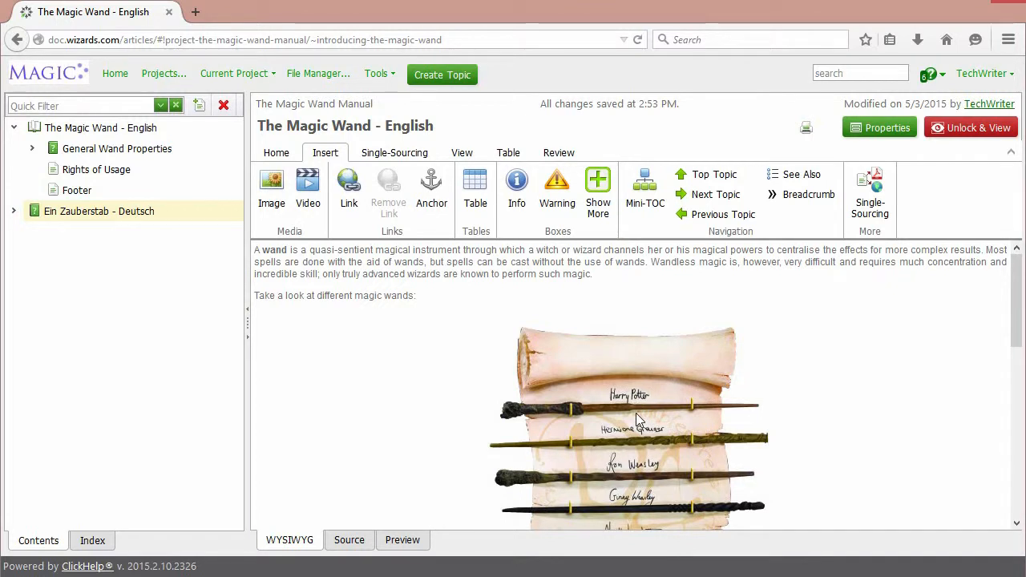
pyautogui.moveTo(949, 183)
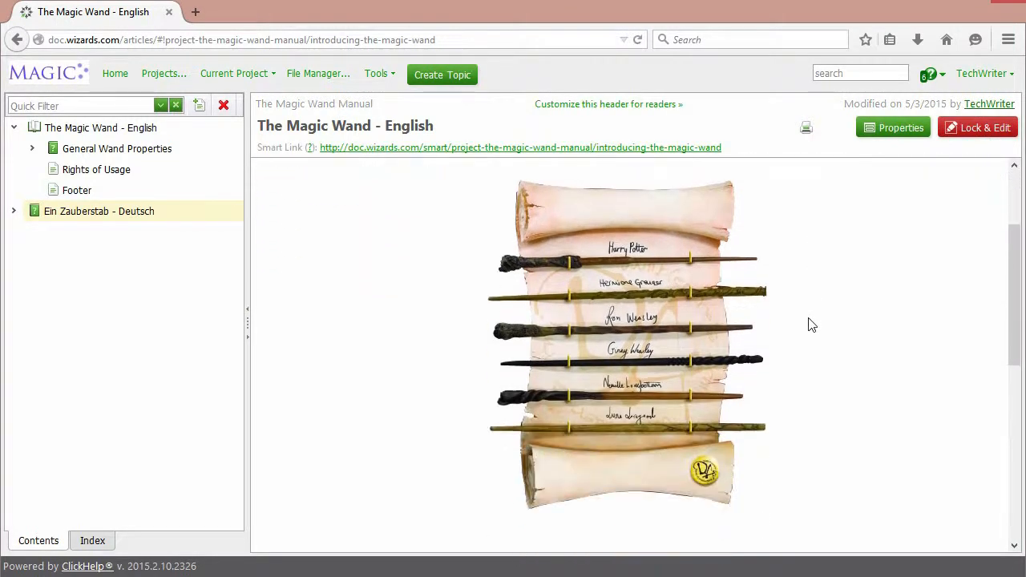
pyautogui.scroll(3)
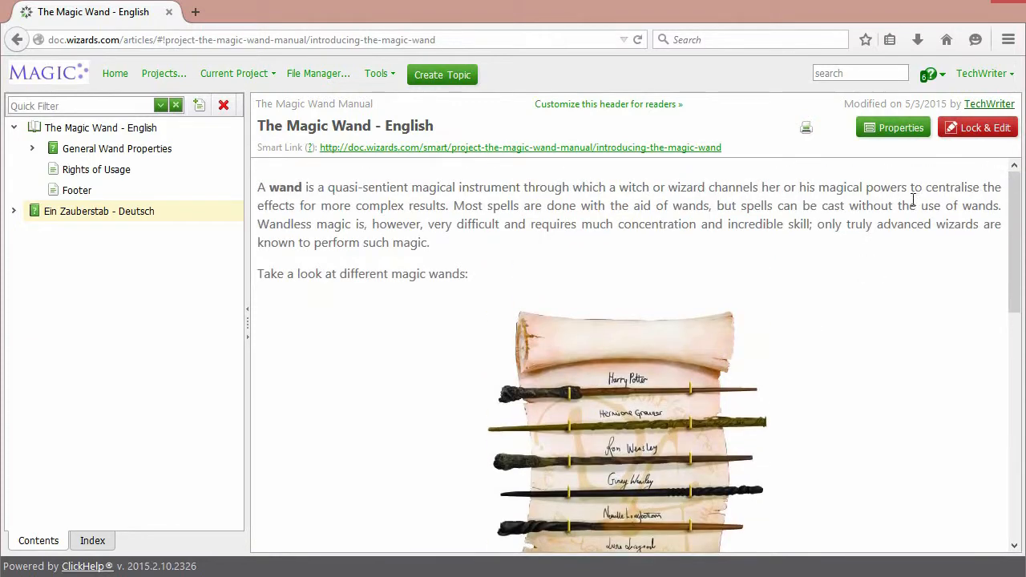
pyautogui.click(977, 127)
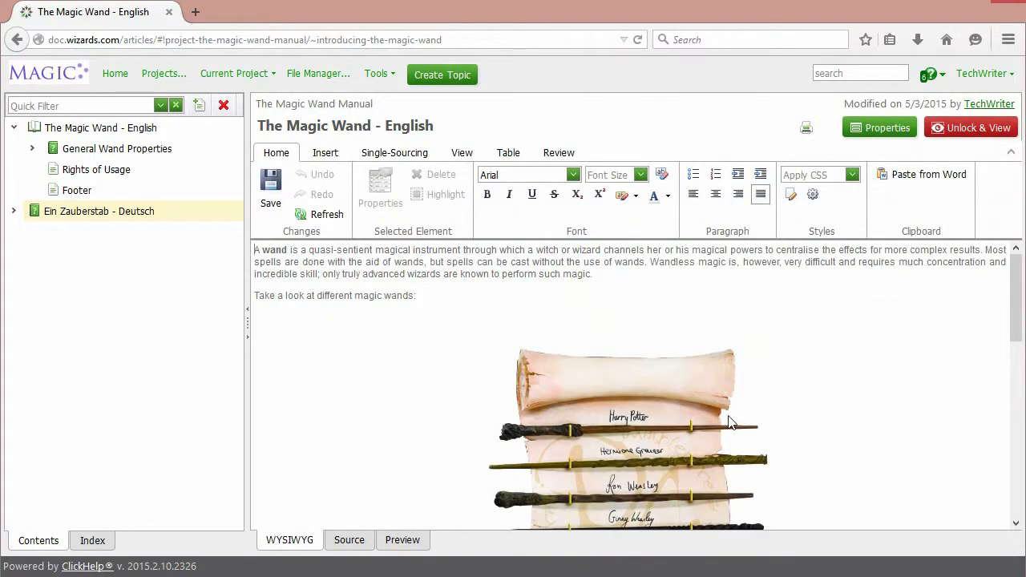
pyautogui.click(633, 433)
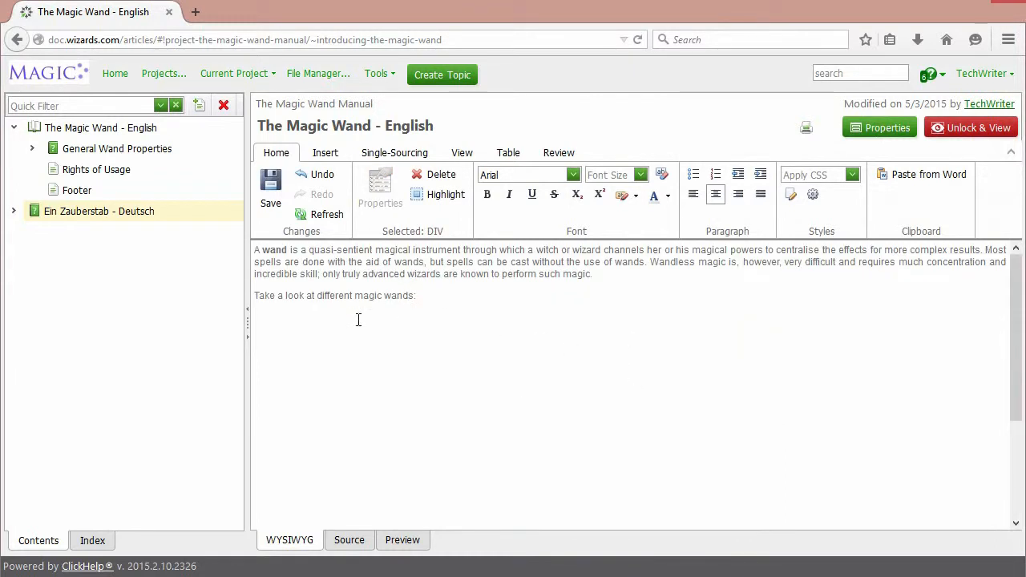
# Step: Select 1584639.jpg from project storage as the image to insert
pyautogui.click(324, 153)
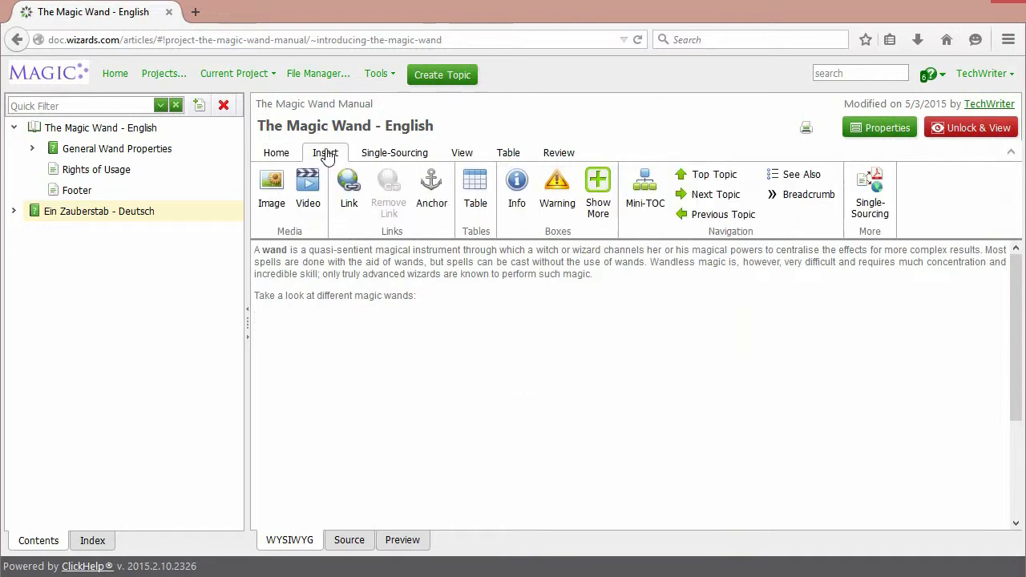
pyautogui.click(271, 188)
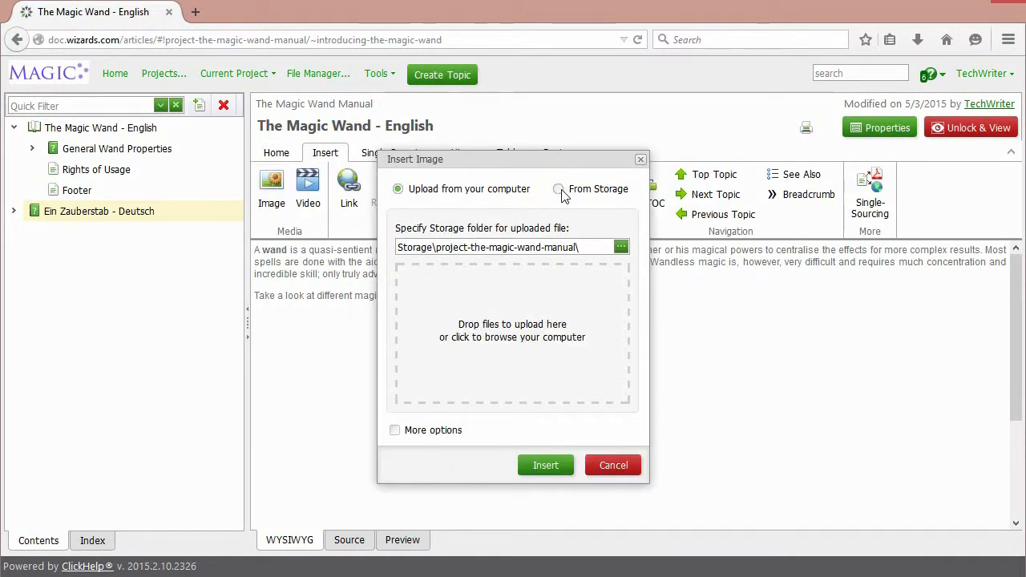
pyautogui.click(559, 189)
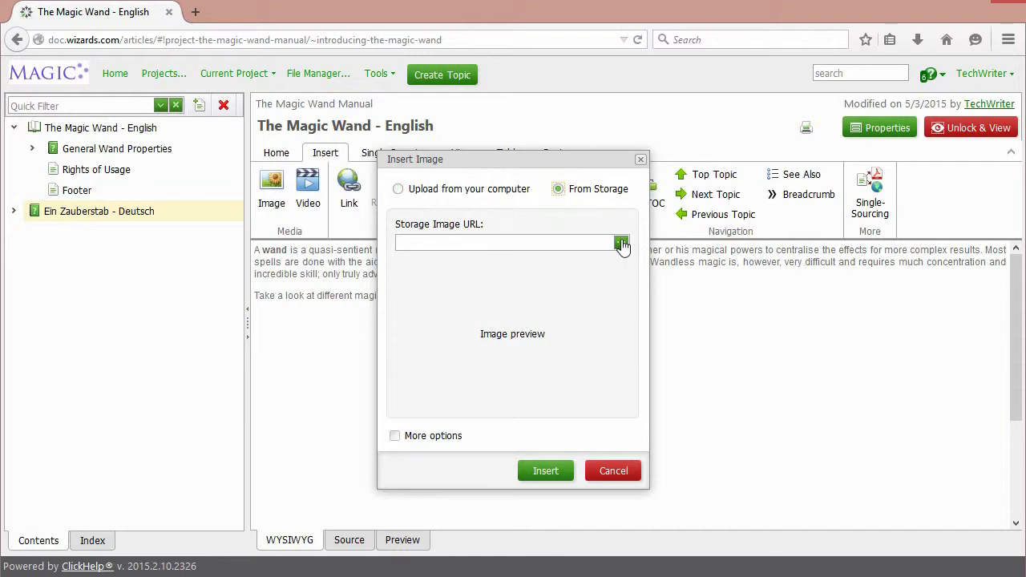
pyautogui.click(621, 242)
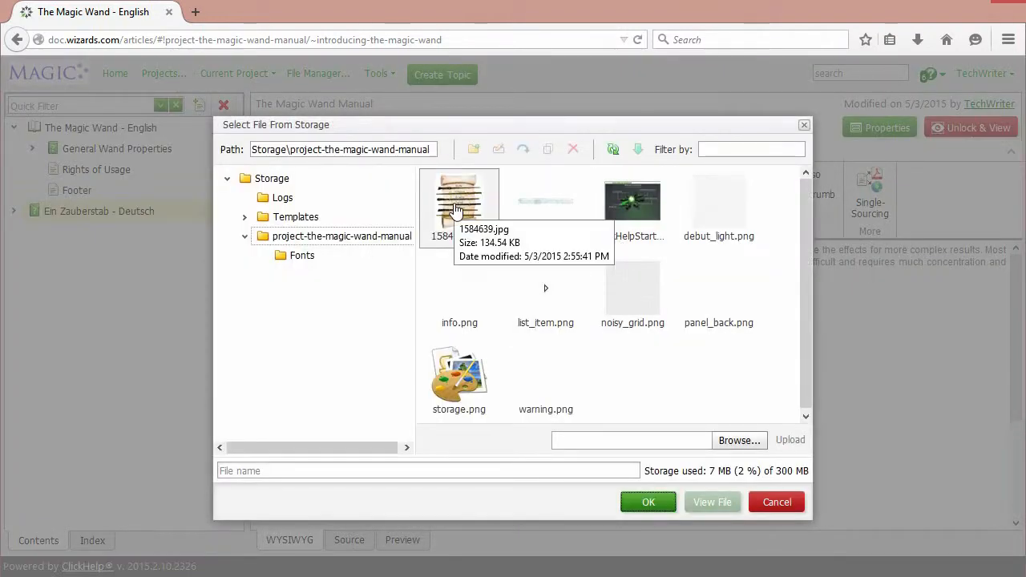
pyautogui.click(459, 205)
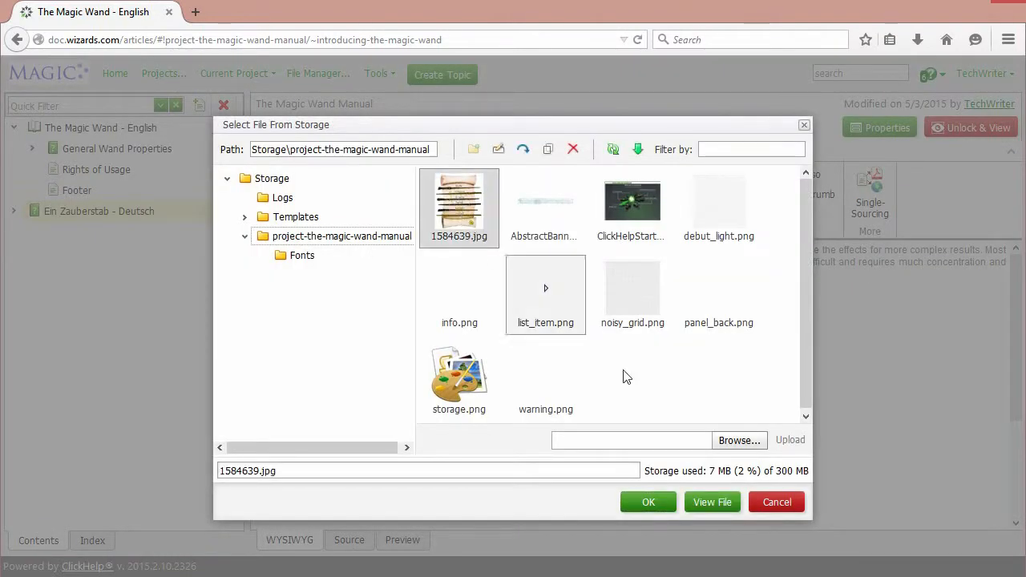
pyautogui.click(648, 502)
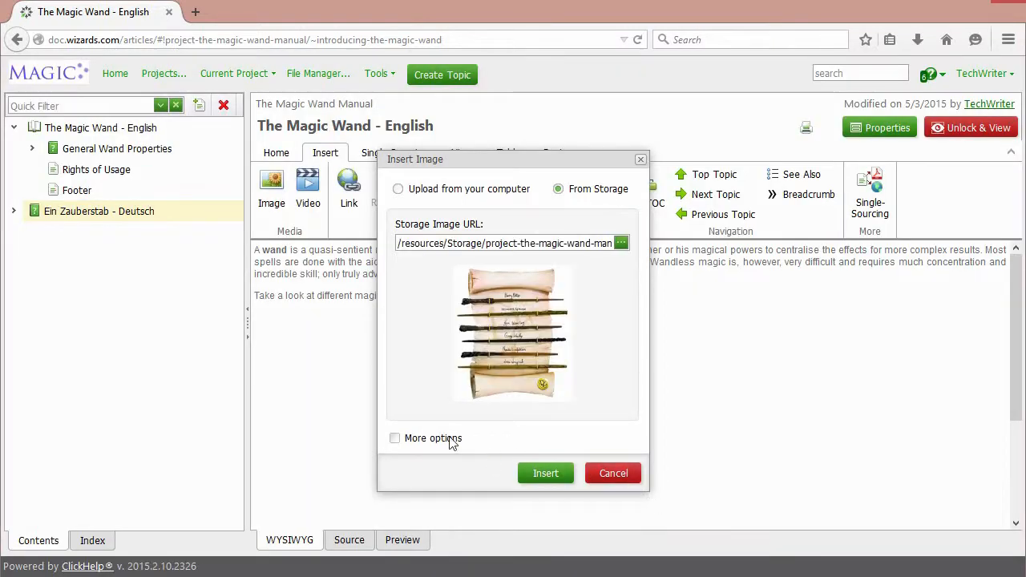
# Step: Insert the wand scroll image with top and bottom margins of 10
pyautogui.click(395, 438)
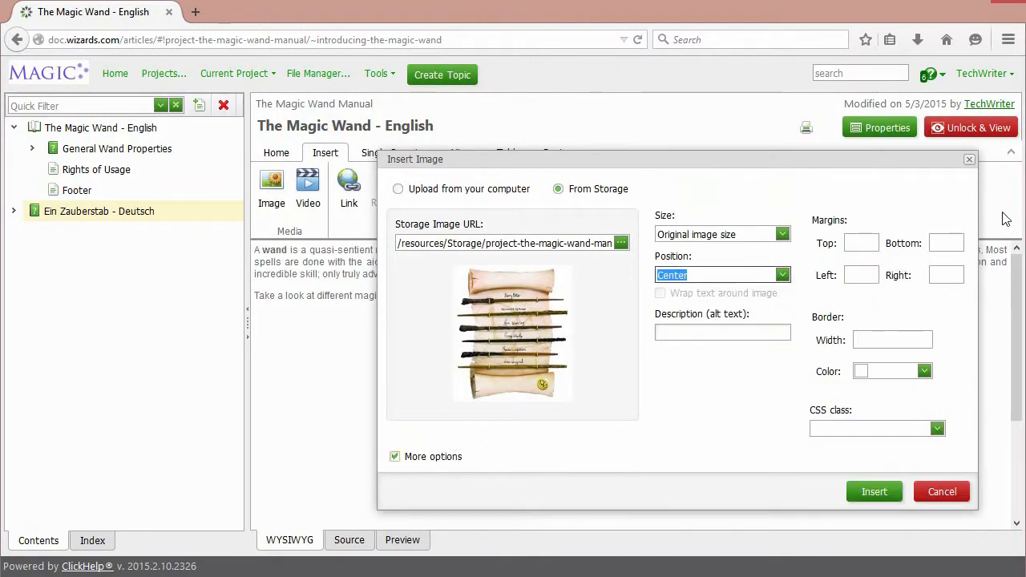
pyautogui.write('10')
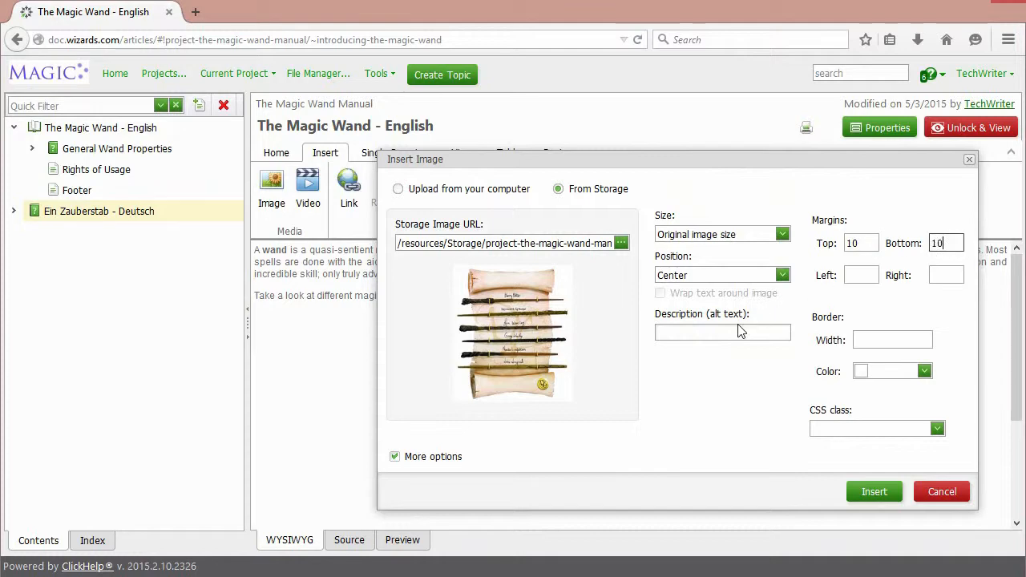
pyautogui.click(874, 492)
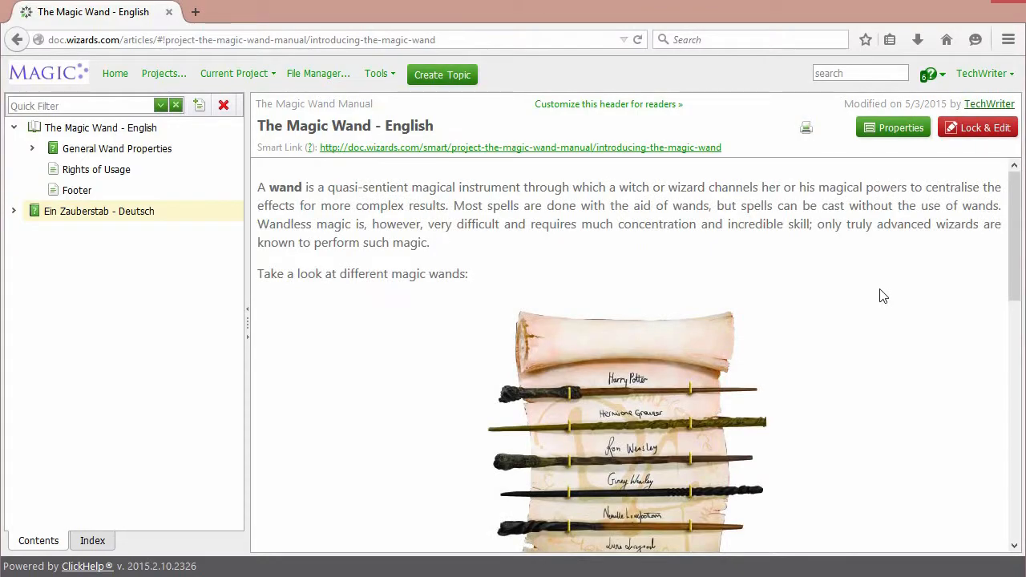
pyautogui.click(978, 128)
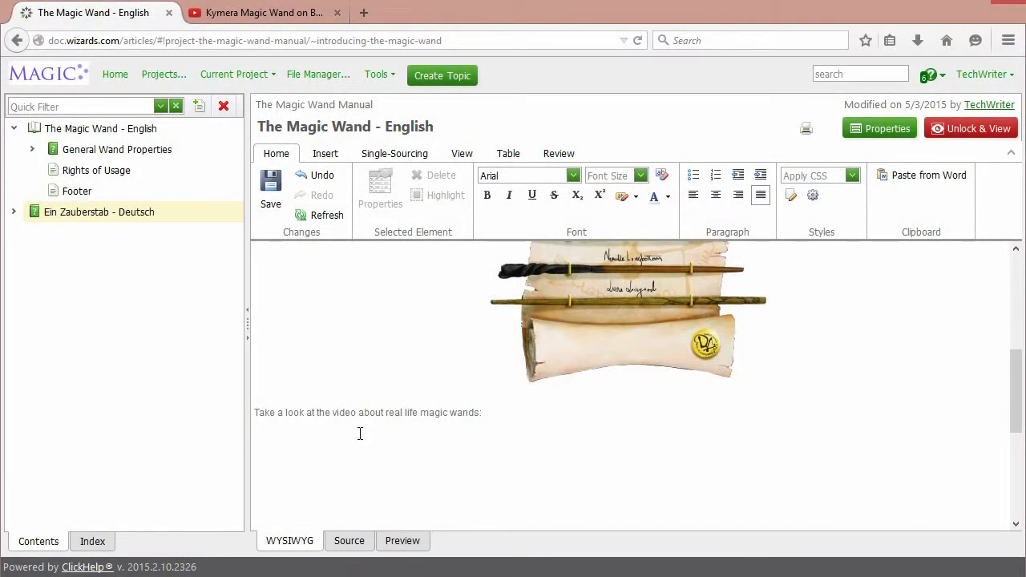
# Step: Place the cursor below the video sentence and fetch the Kymera Magic Wand video URL
pyautogui.click(270, 184)
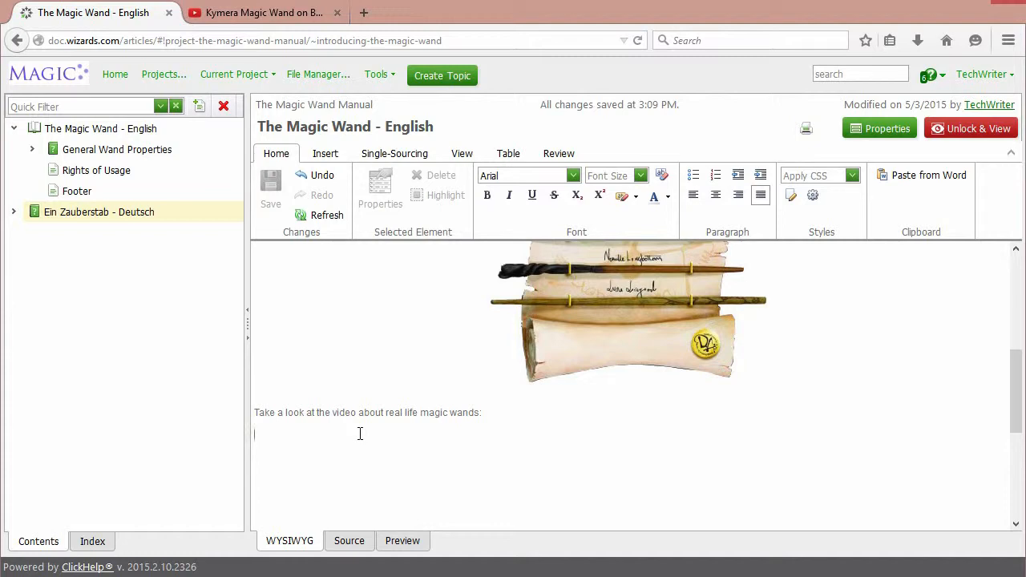
pyautogui.moveTo(233, 34)
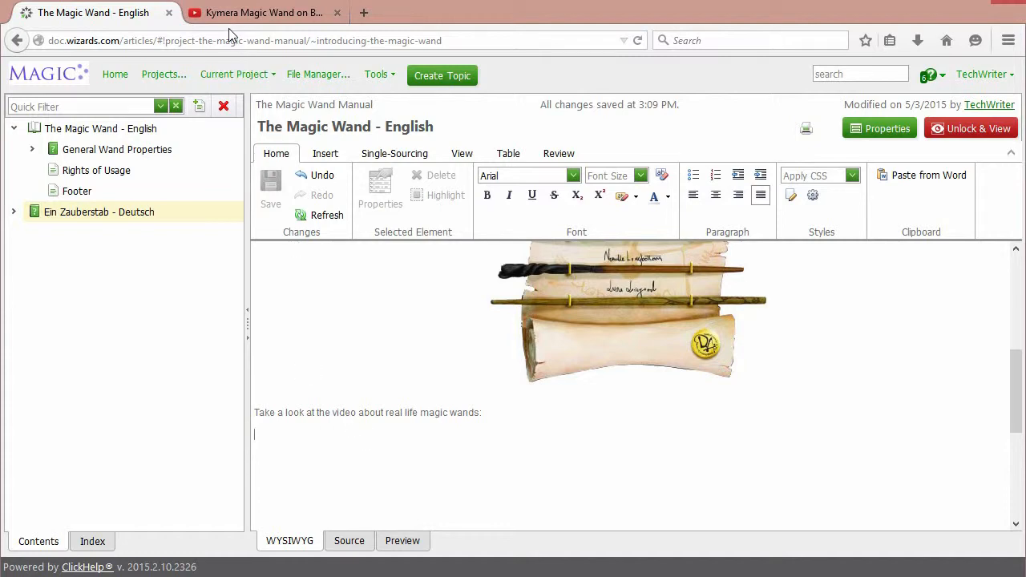
pyautogui.click(263, 13)
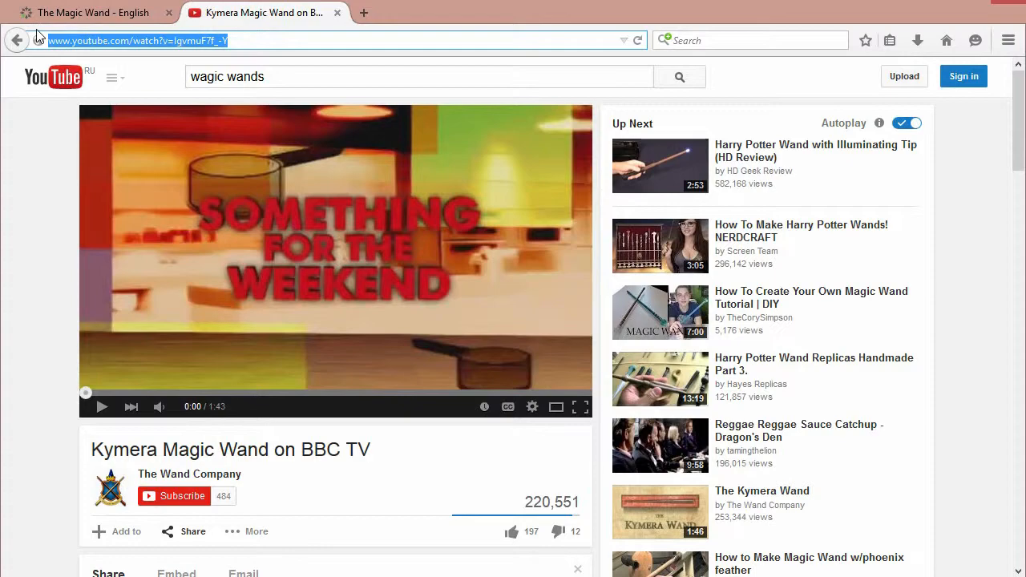
pyautogui.click(93, 13)
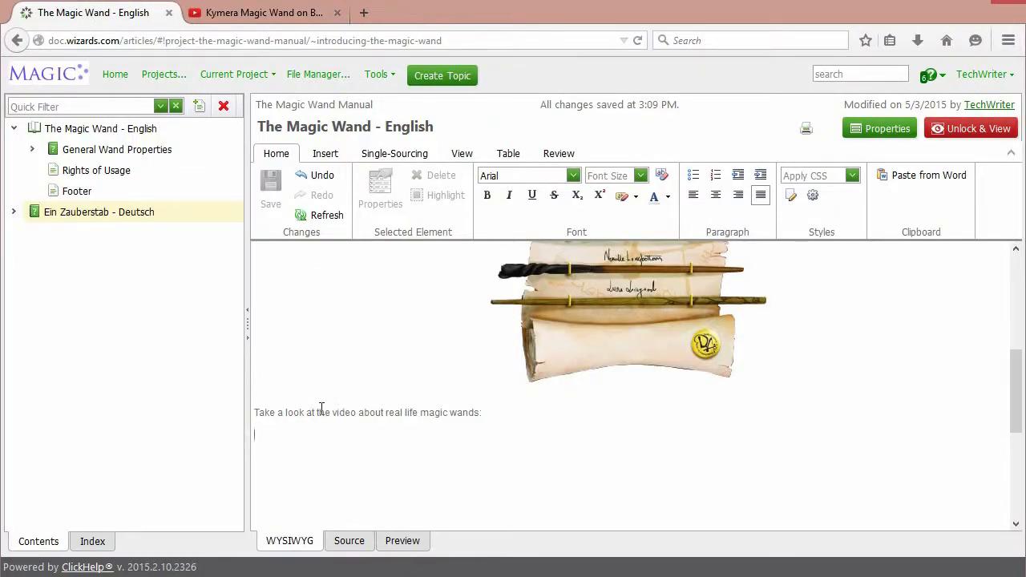
pyautogui.click(324, 153)
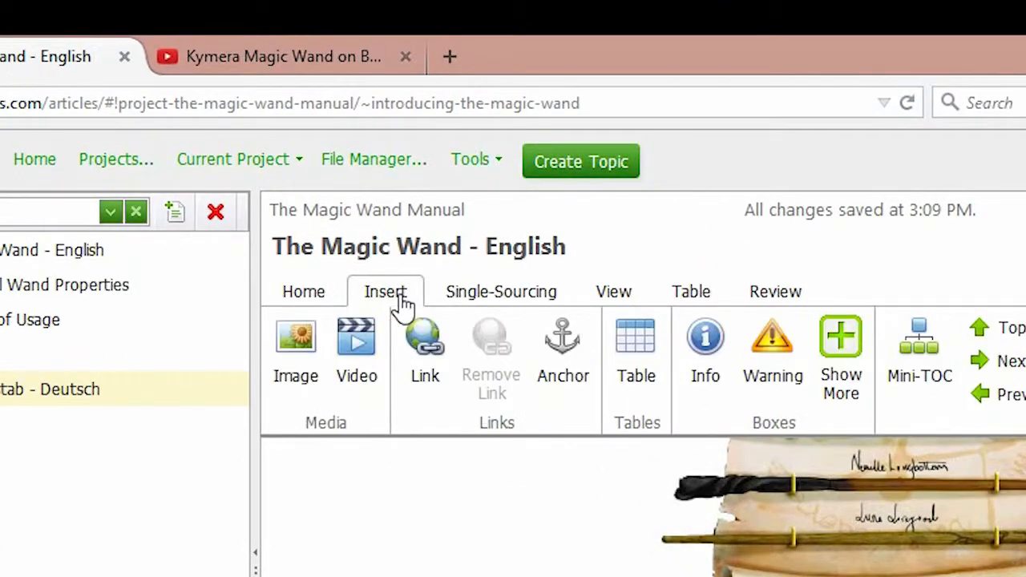
pyautogui.click(356, 352)
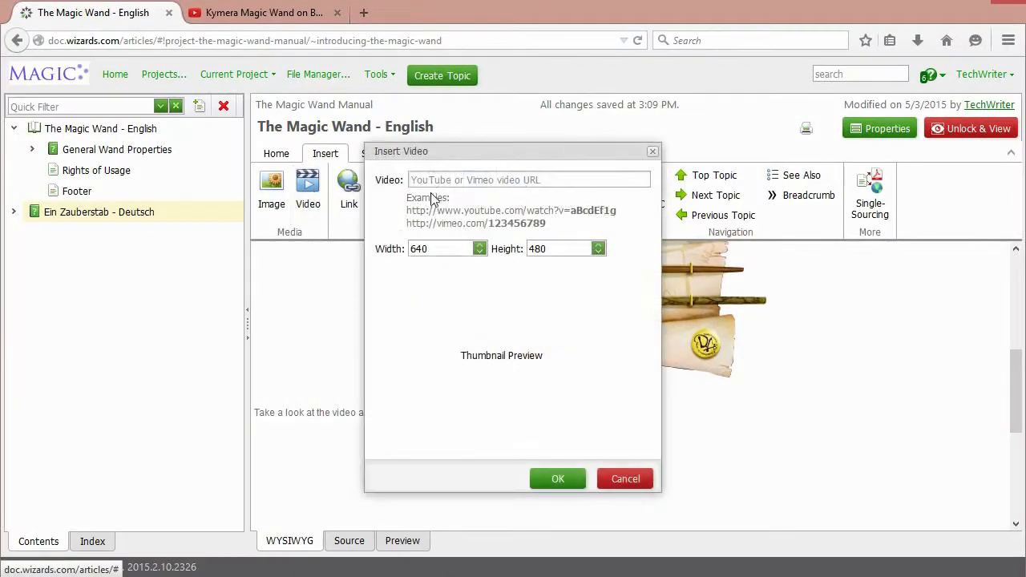
pyautogui.write('http://www.youtube.com/watch?v=IgvmuF7f_-Y')
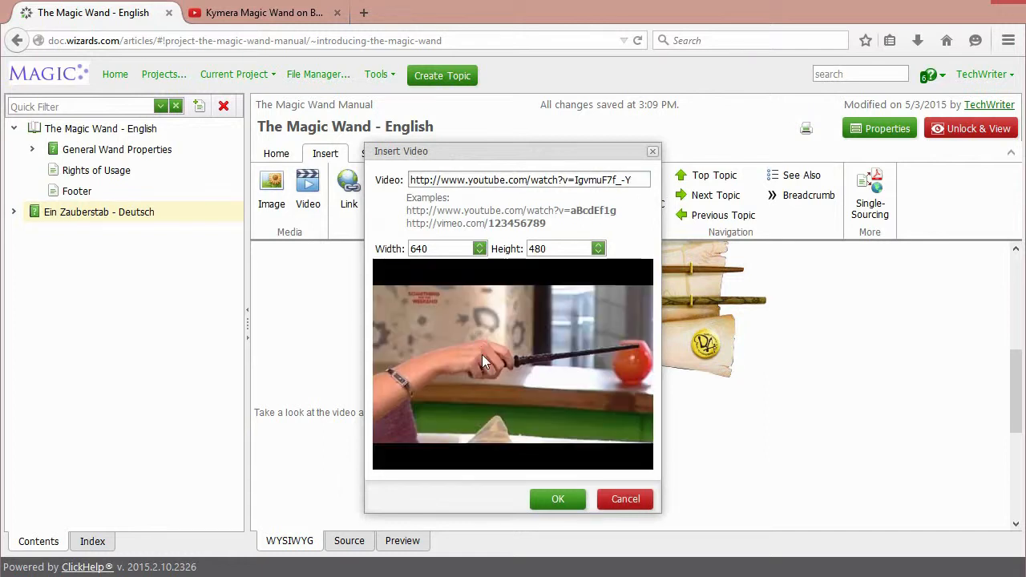
pyautogui.click(558, 499)
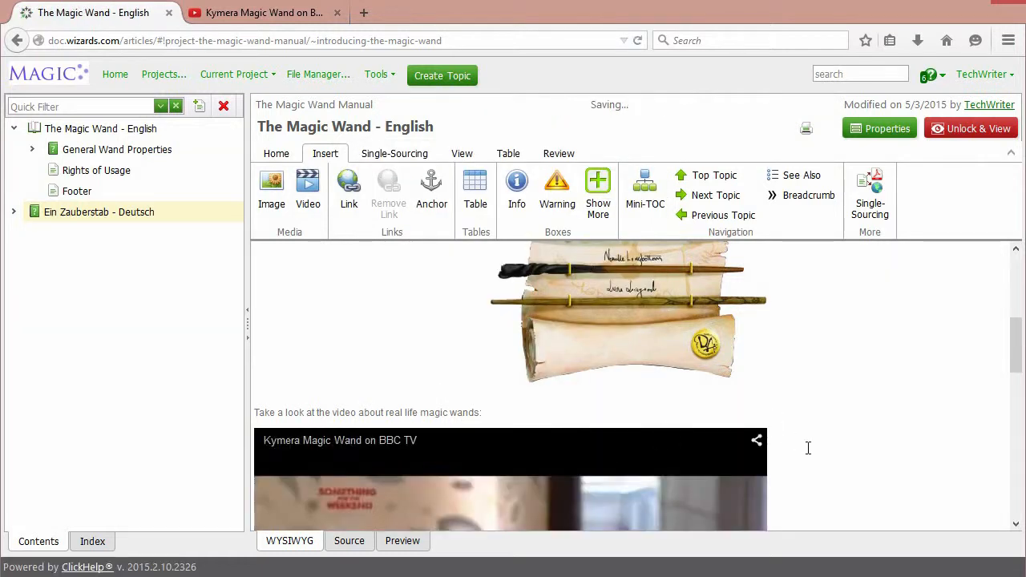
pyautogui.scroll(-3)
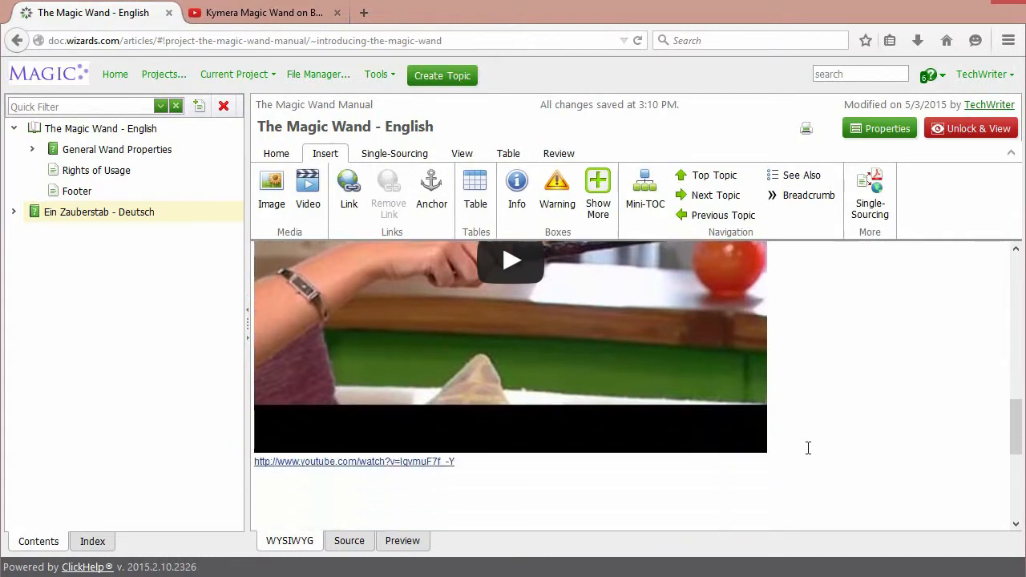
pyautogui.tripleClick(353, 461)
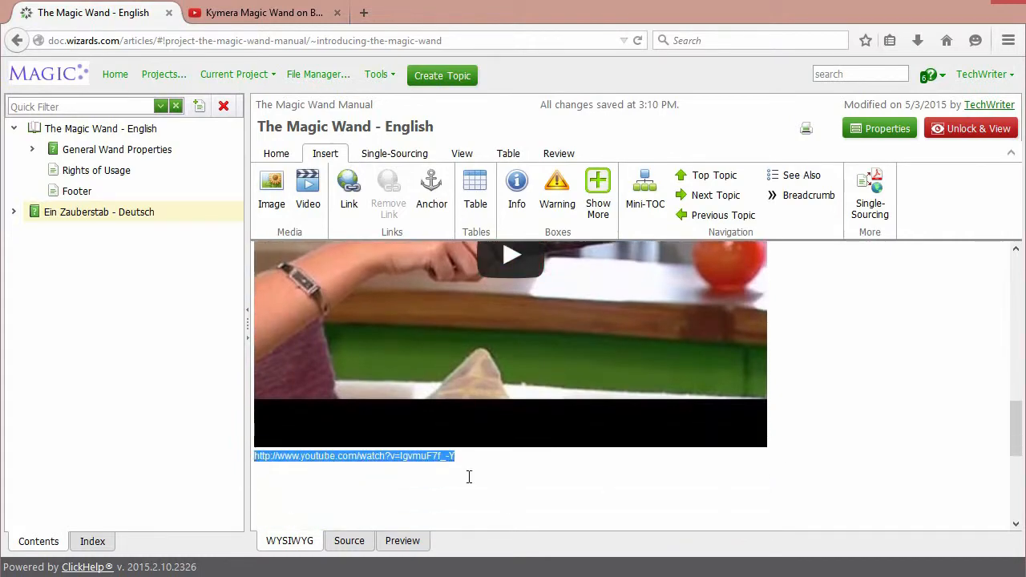